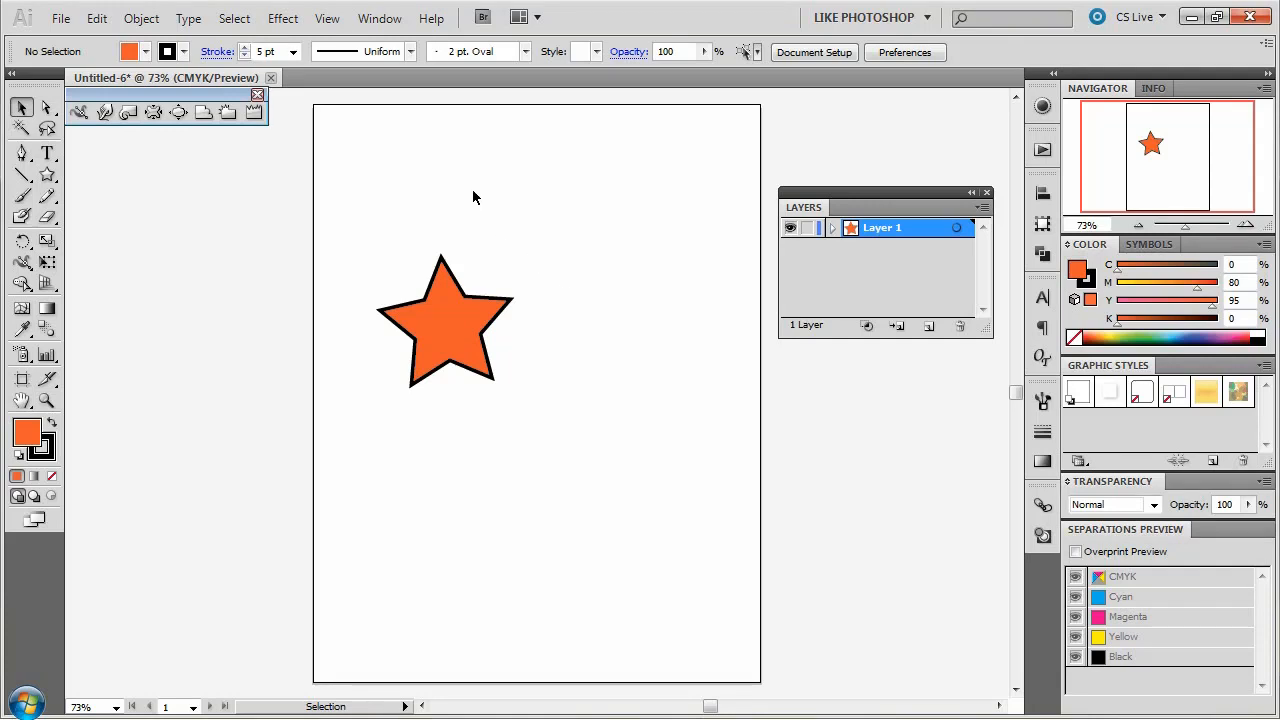
# Select the orange star and open the Effect menu
pyautogui.click(445, 320)
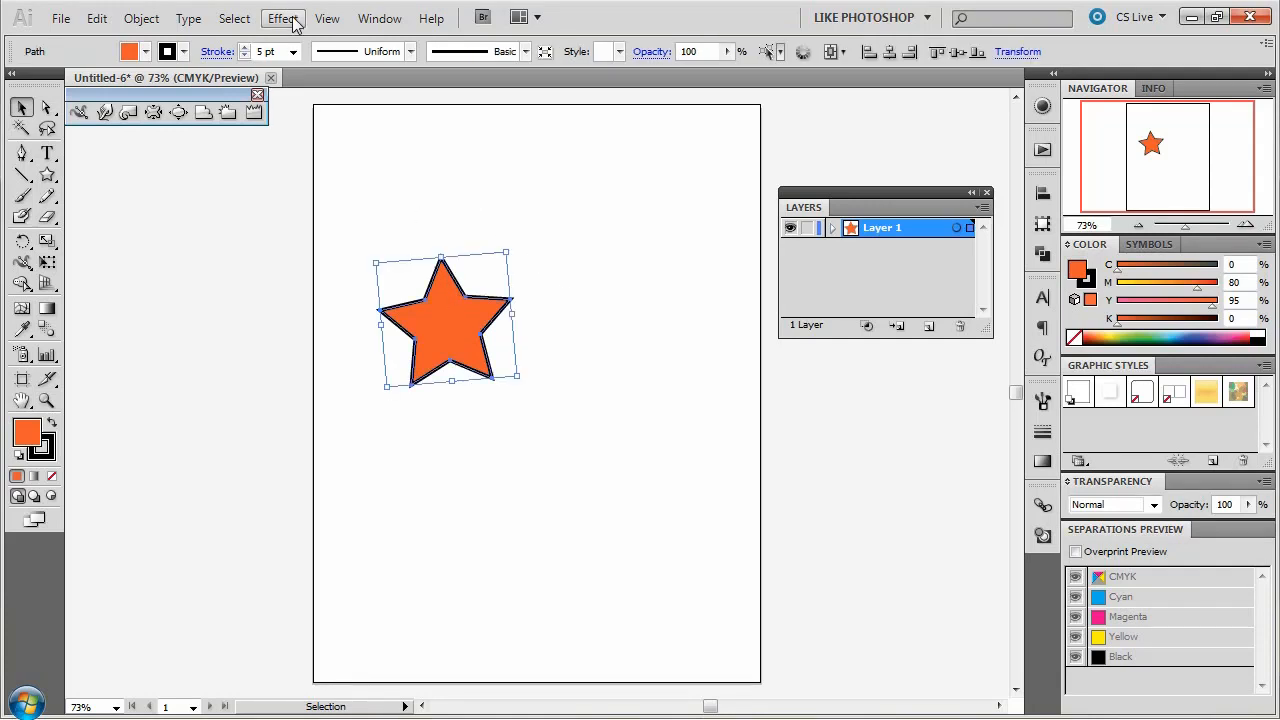
pyautogui.click(283, 18)
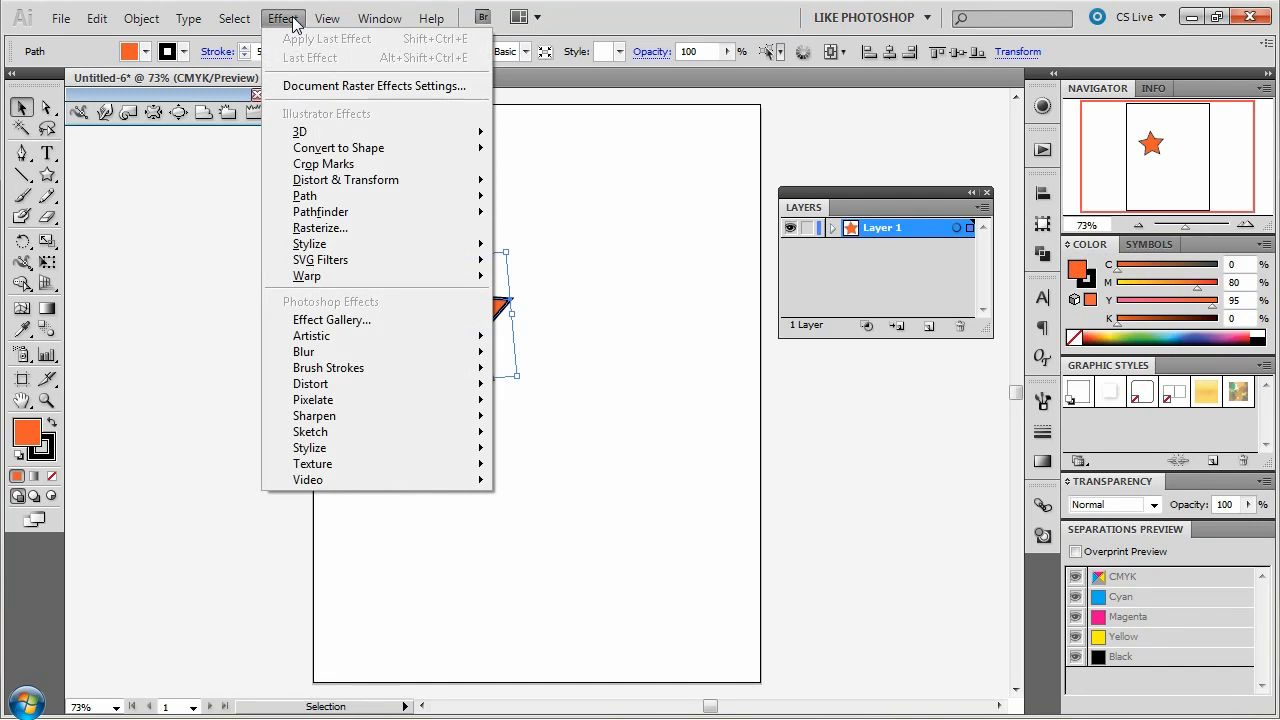
pyautogui.moveTo(300, 131)
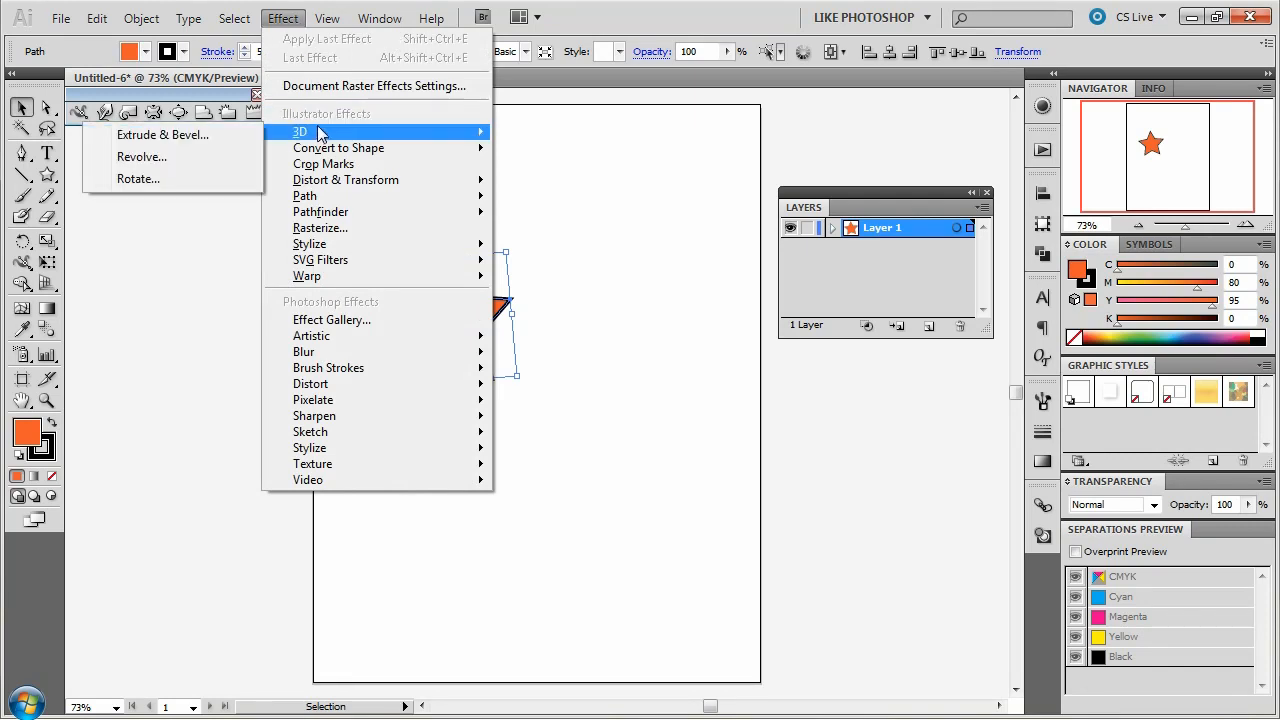
pyautogui.moveTo(163, 134)
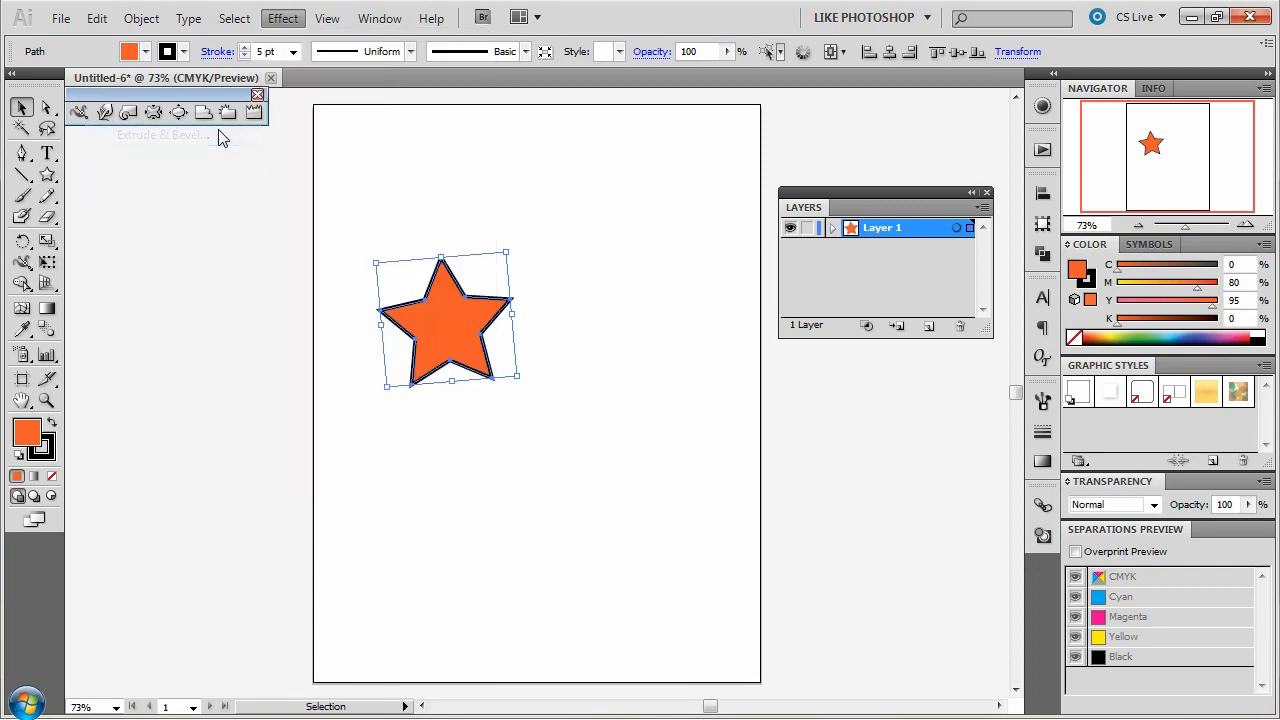
# Open 3D Extrude & Bevel Options for the star with live Preview on, at custom rotation -2°, 34°, -3°
pyautogui.click(162, 134)
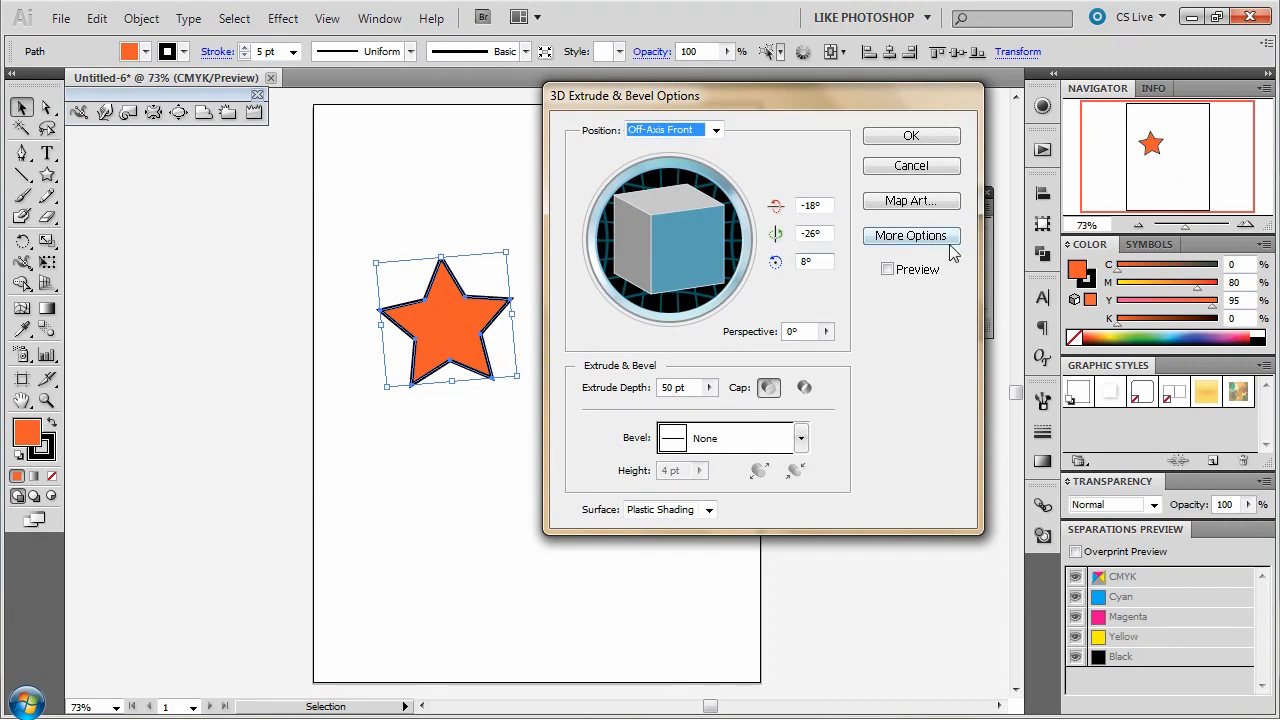
pyautogui.click(887, 268)
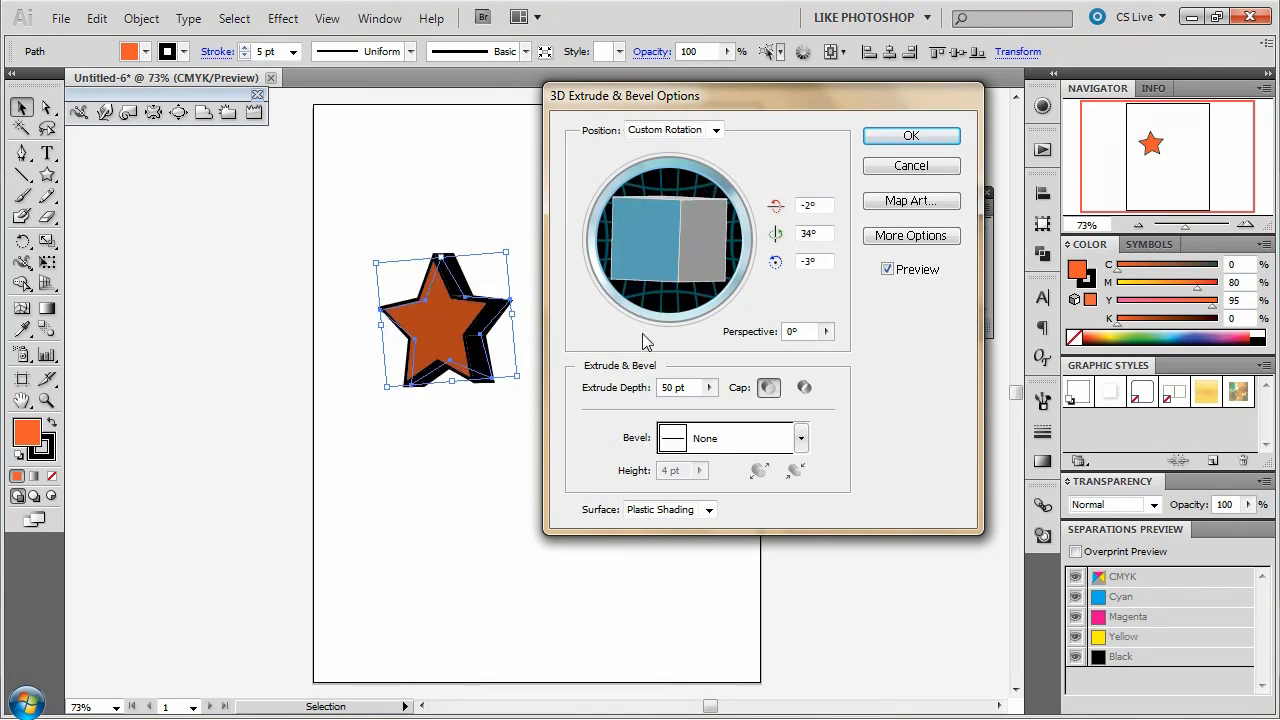
pyautogui.moveTo(765, 330)
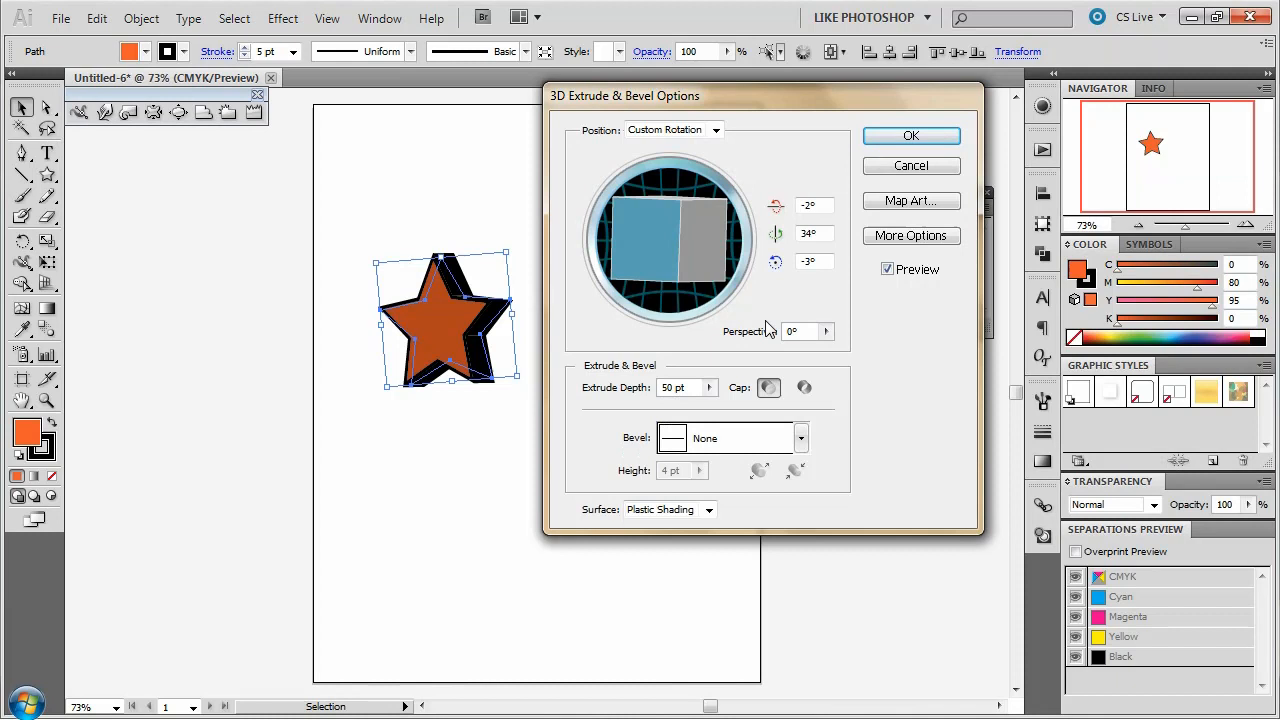
pyautogui.moveTo(897, 253)
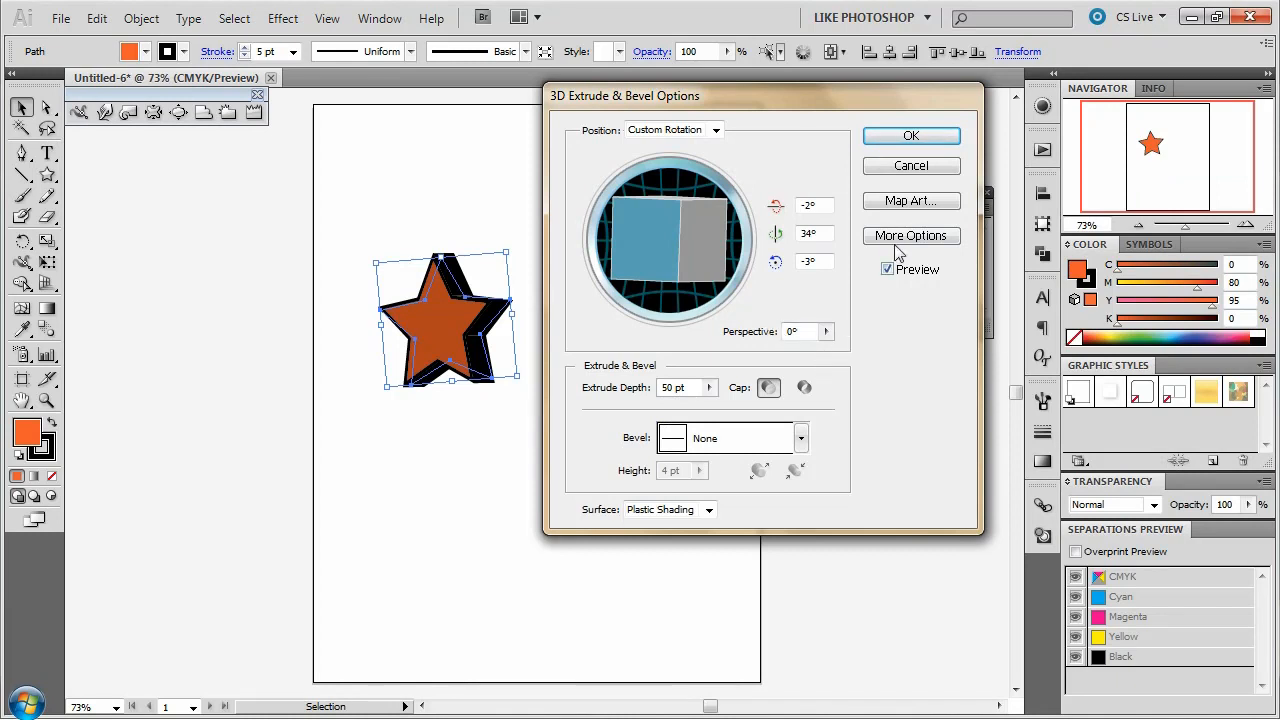
# Expand the plastic shading lighting options and move the dialog off the star
pyautogui.click(910, 235)
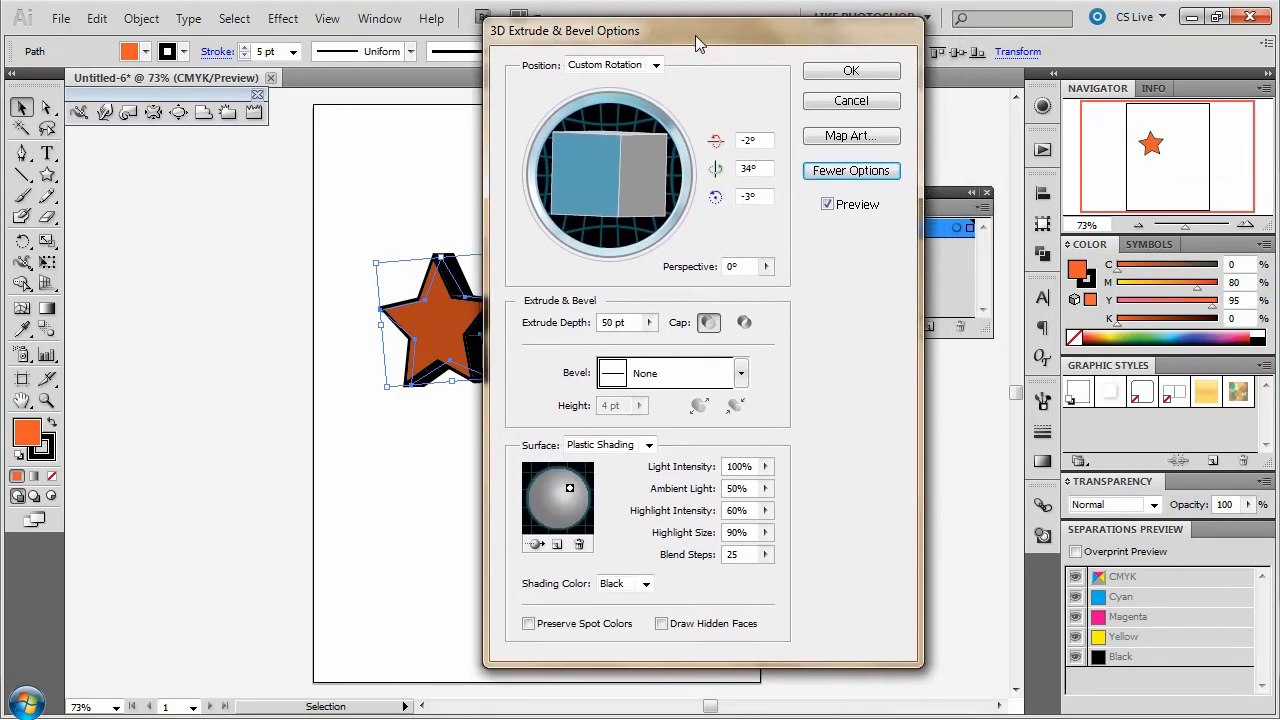
pyautogui.moveTo(700, 42); pyautogui.dragTo(755, 45)
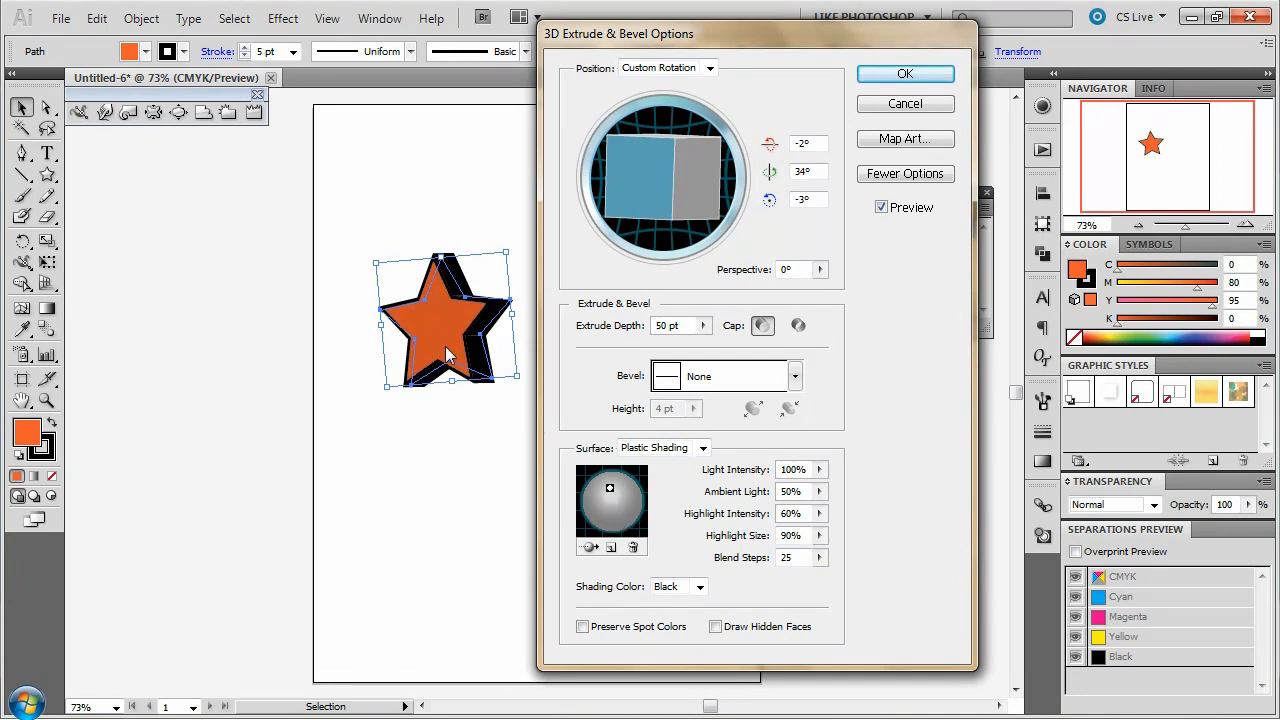
pyautogui.moveTo(869, 212)
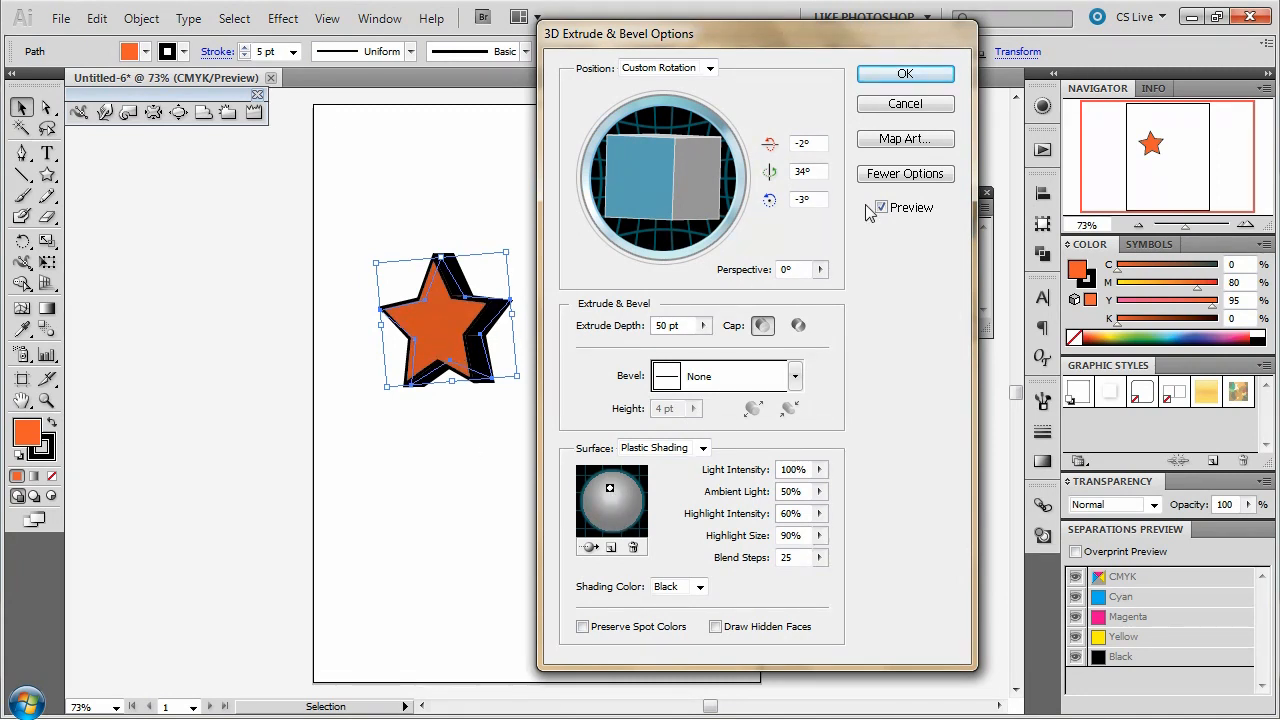